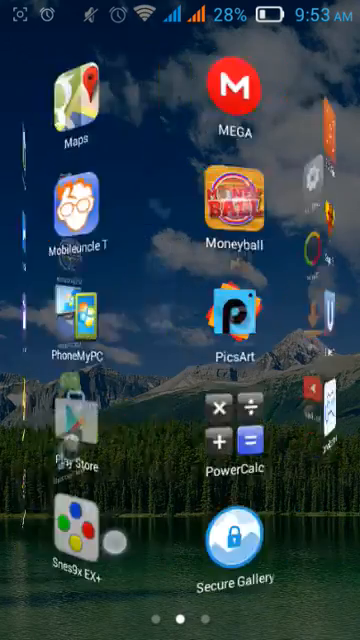
# Swipe across the home screen pages to reach the Play Store icon.
pyautogui.hscroll(-3)
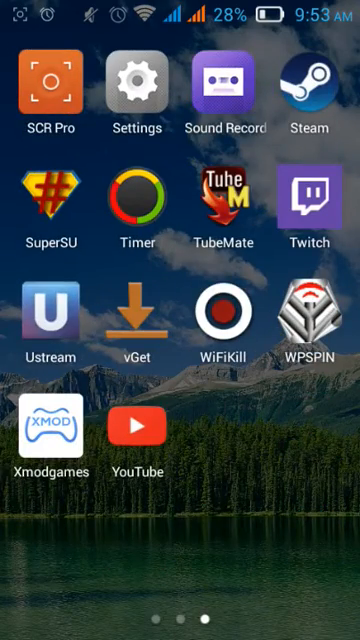
pyautogui.hscroll(-3)
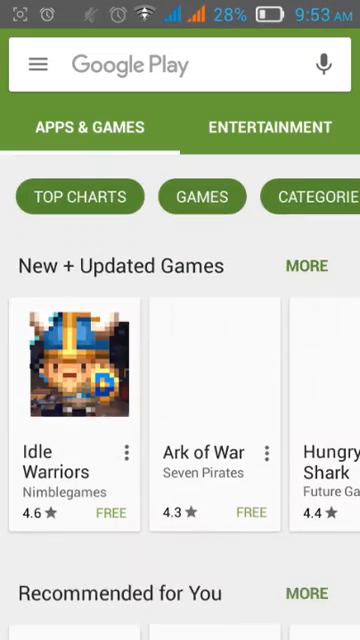
# Search Google Play for Steam and launch the installed app.
pyautogui.click(180, 64)
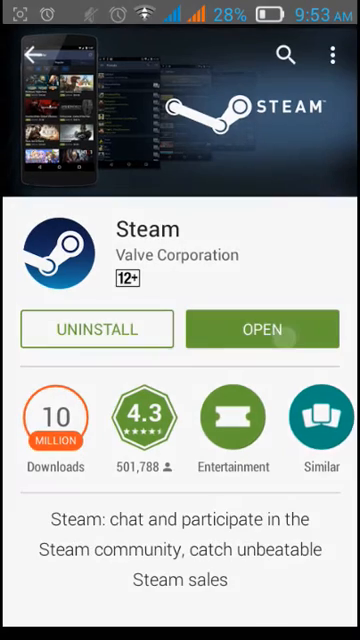
pyautogui.click(262, 328)
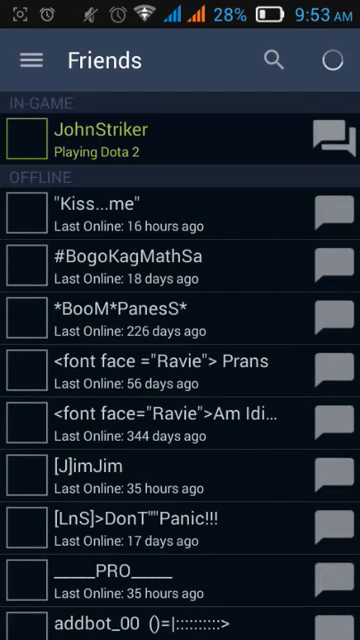
# Show Steam's main navigation menu with Steam Guard and other sections.
pyautogui.click(32, 60)
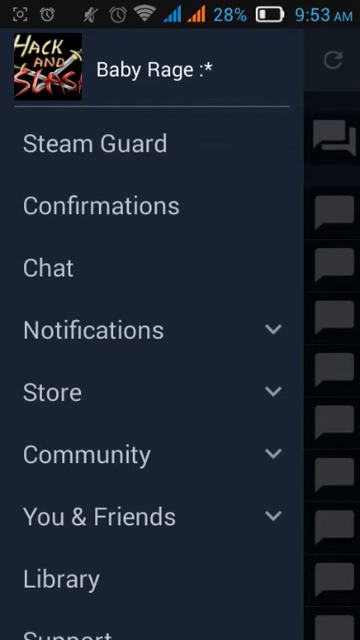
pyautogui.click(150, 144)
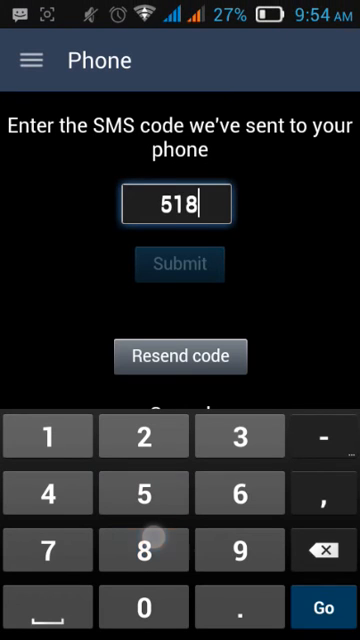
pyautogui.write('76')
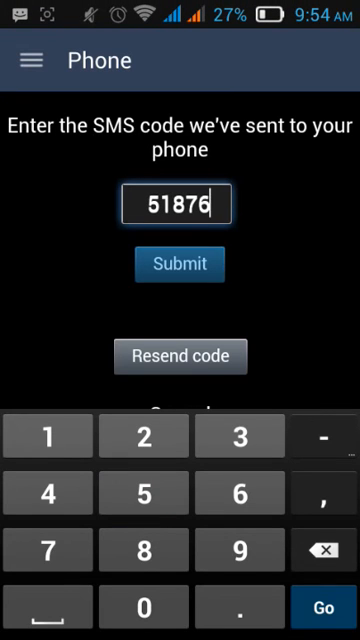